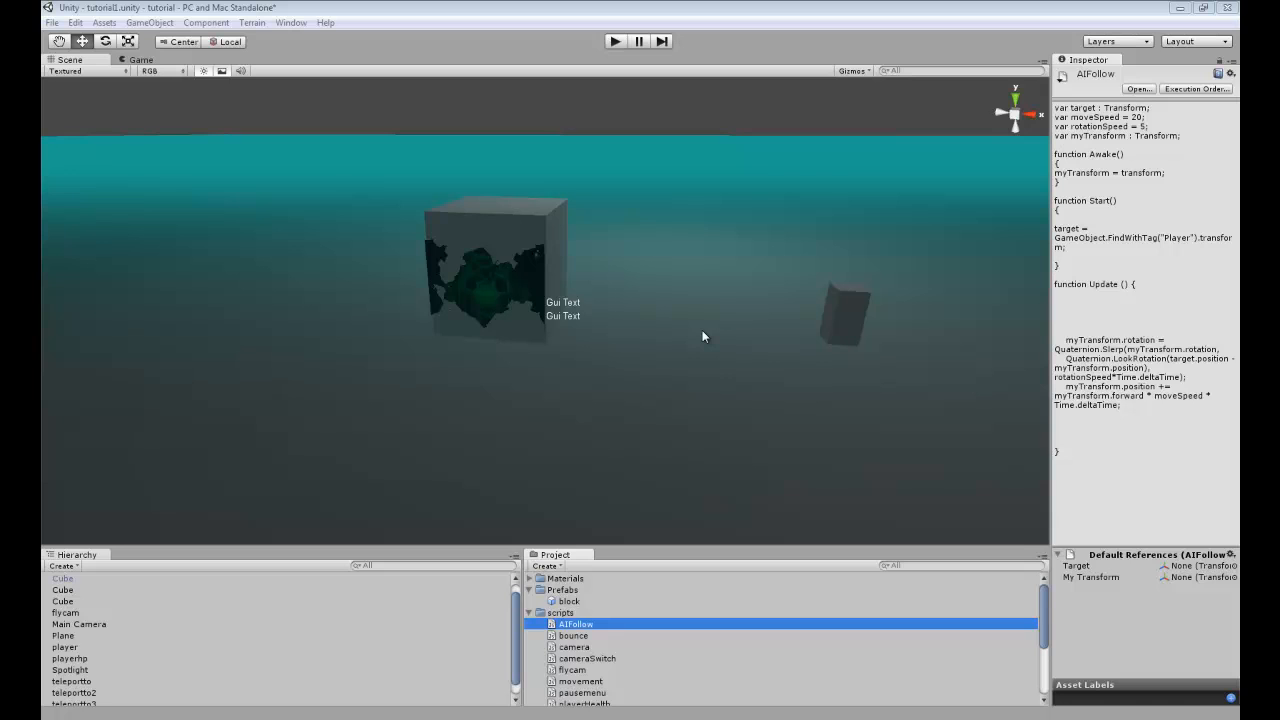
# Open AIFollow.js in MonoDevelop and review its target and moveSpeed declarations
pyautogui.doubleClick(575, 623)
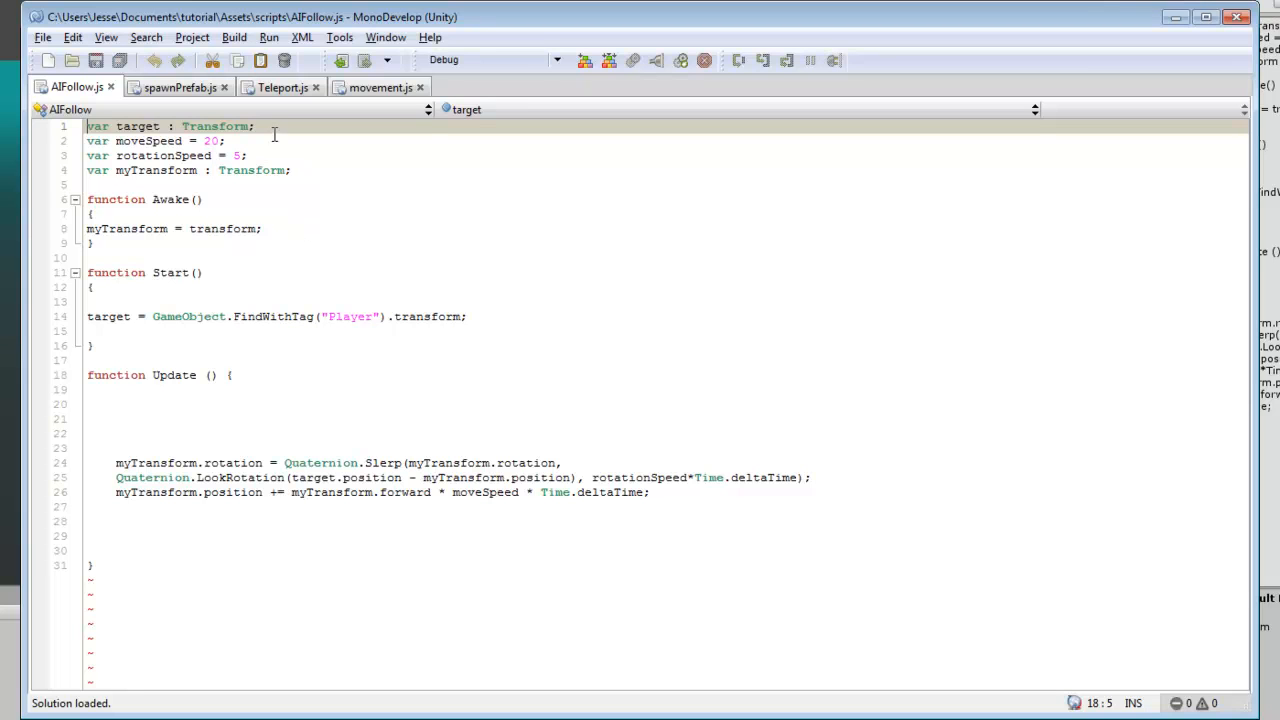
pyautogui.click(258, 126)
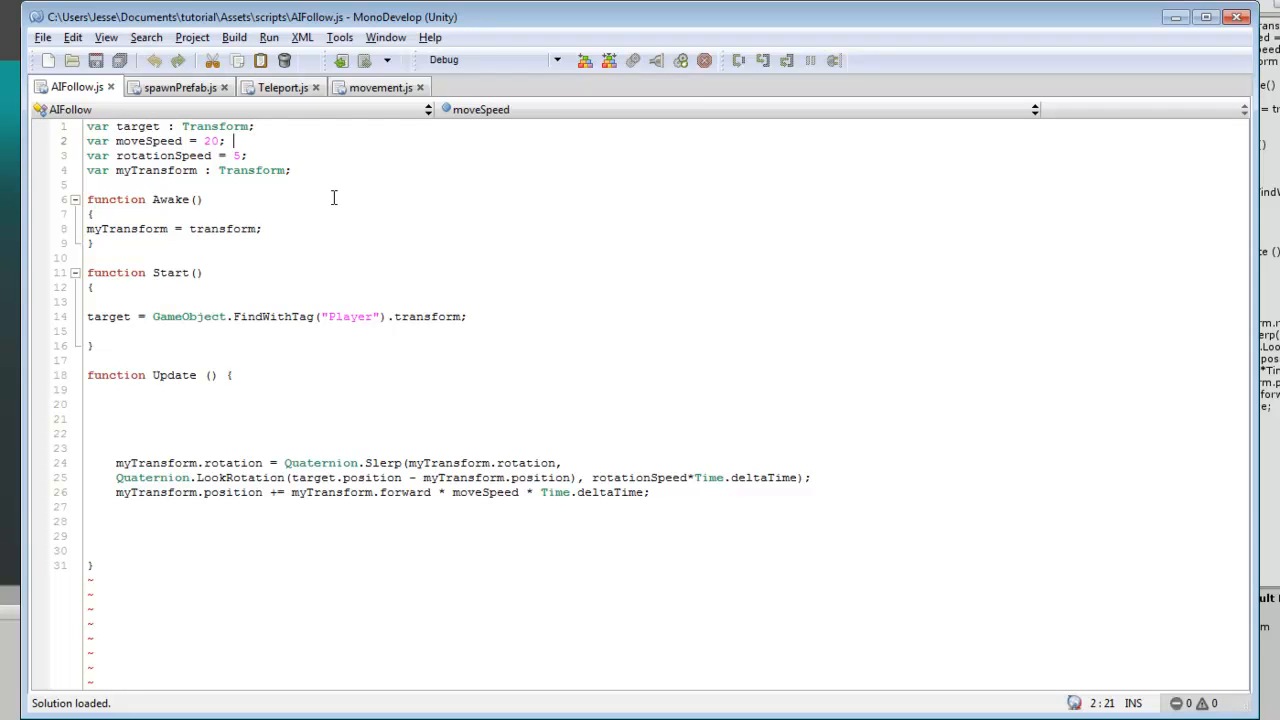
pyautogui.click(258, 155)
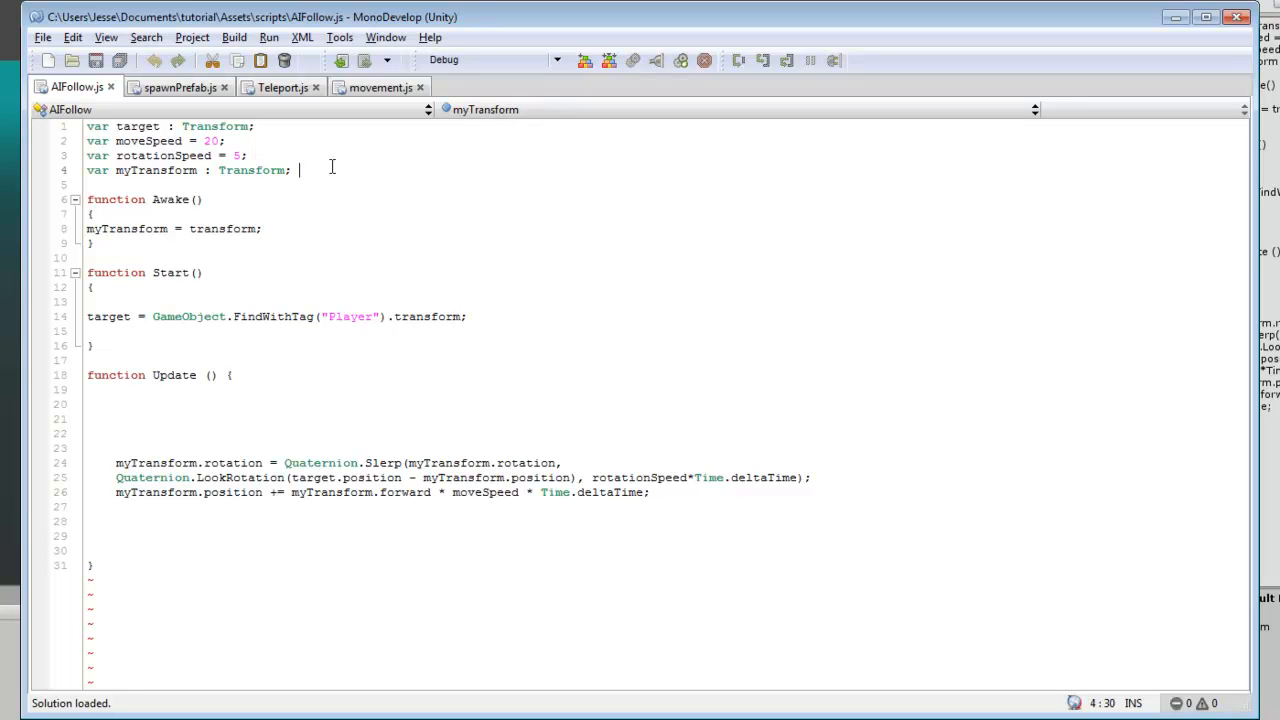
pyautogui.moveTo(452, 239)
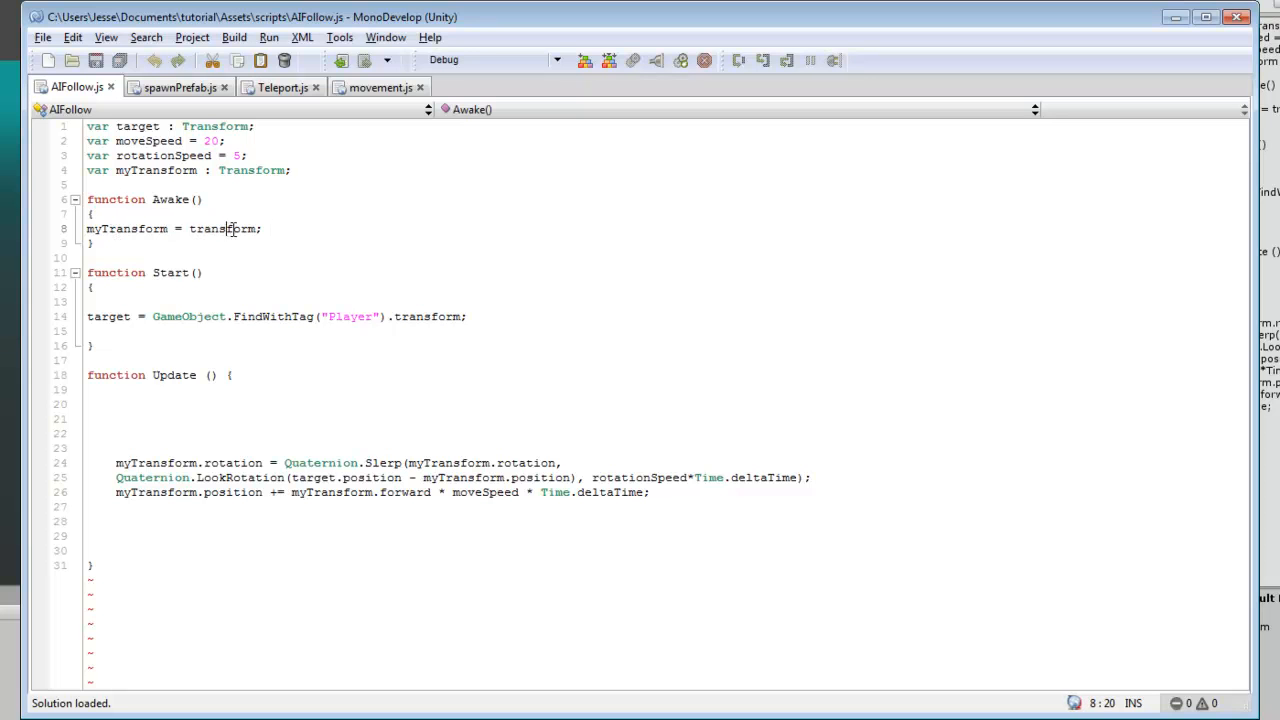
pyautogui.moveTo(564, 250)
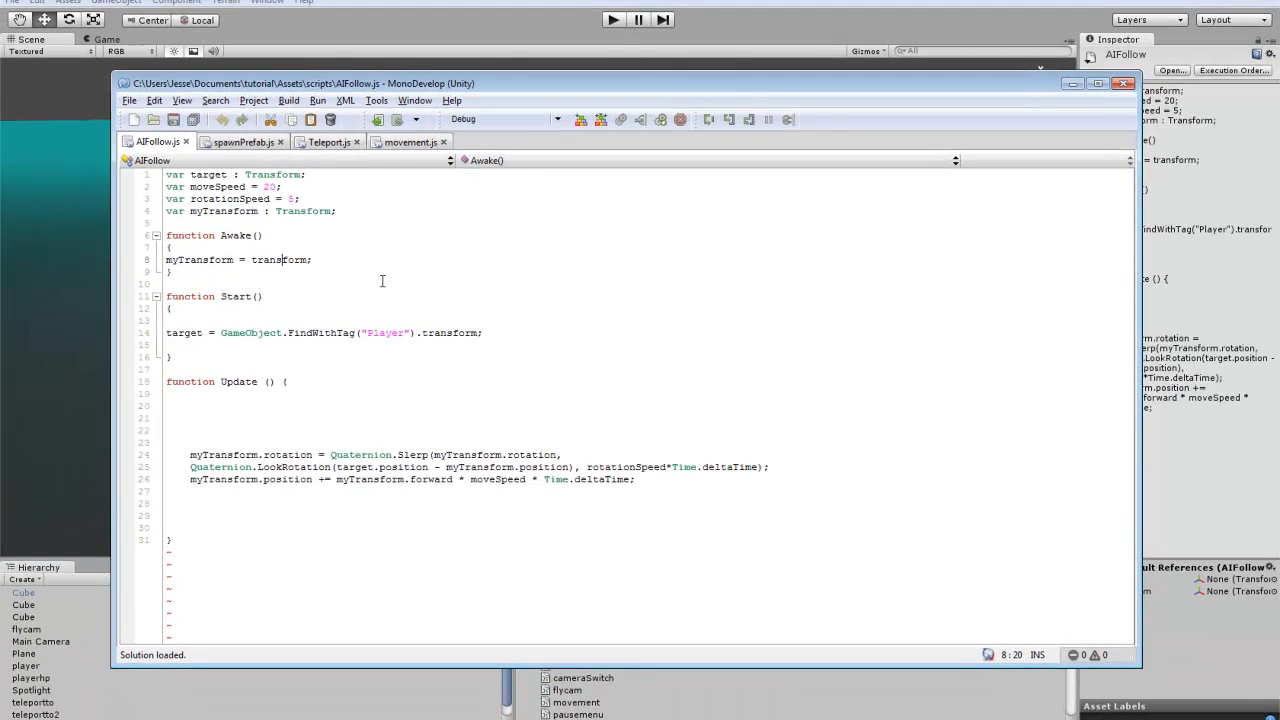
# Walk through the Start player-tag lookup and Update rotation and movement lines
pyautogui.click(227, 333)
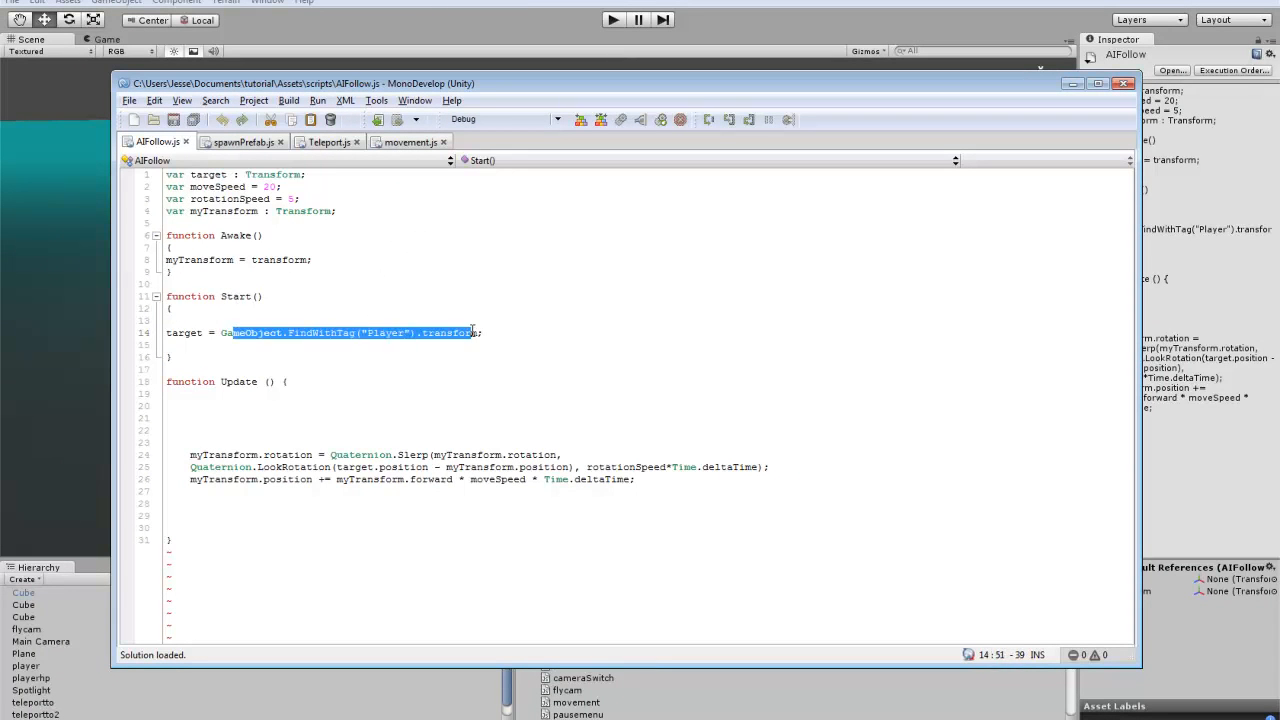
pyautogui.moveTo(324, 451)
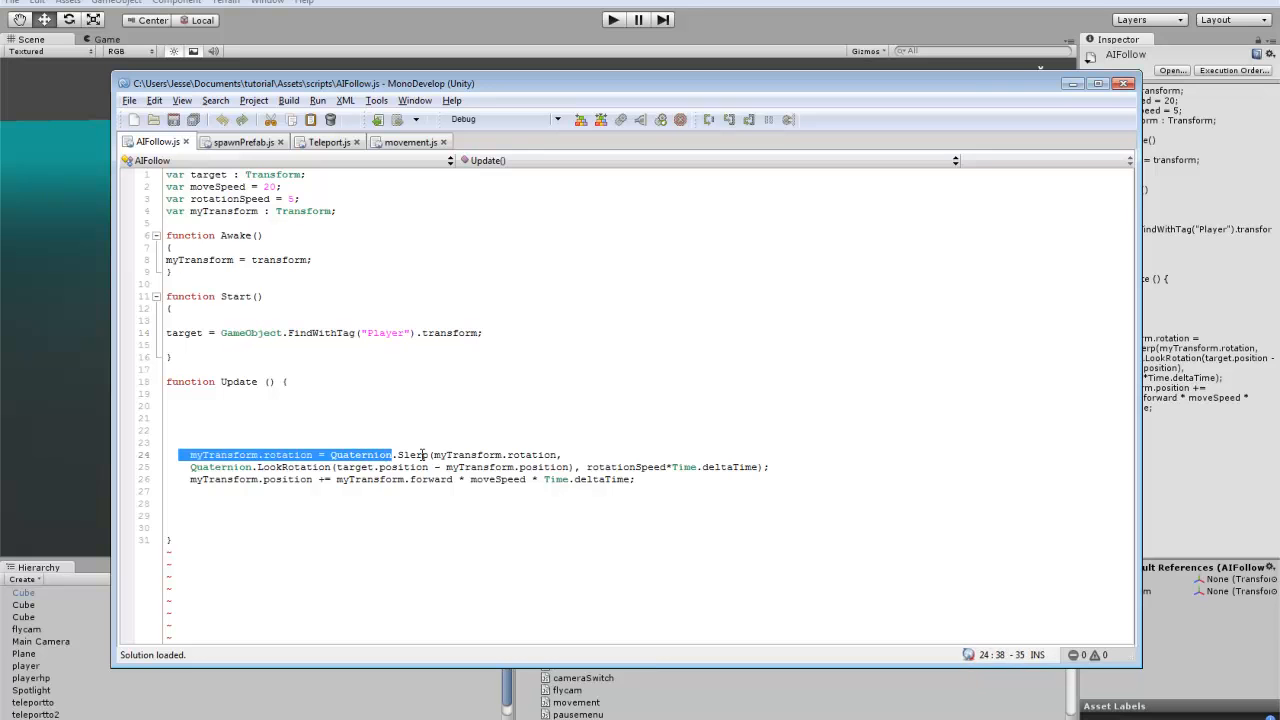
pyautogui.click(257, 467)
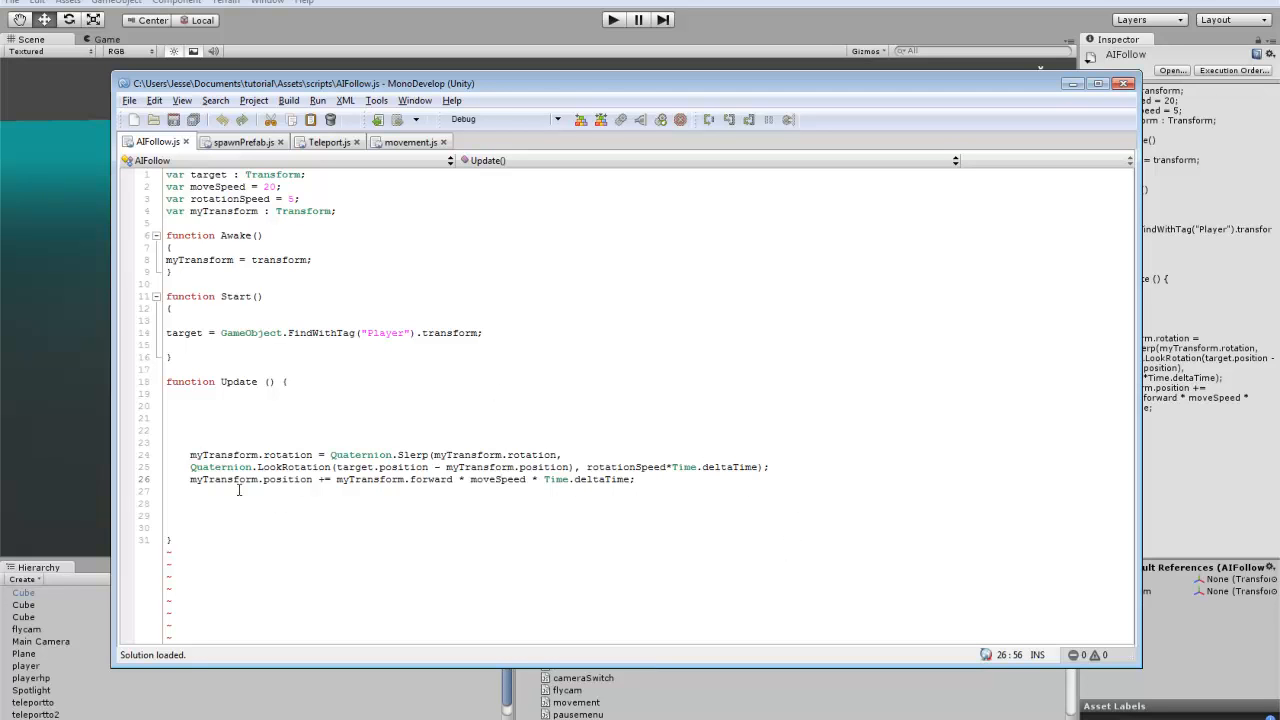
pyautogui.moveTo(226, 479); pyautogui.dragTo(500, 479)
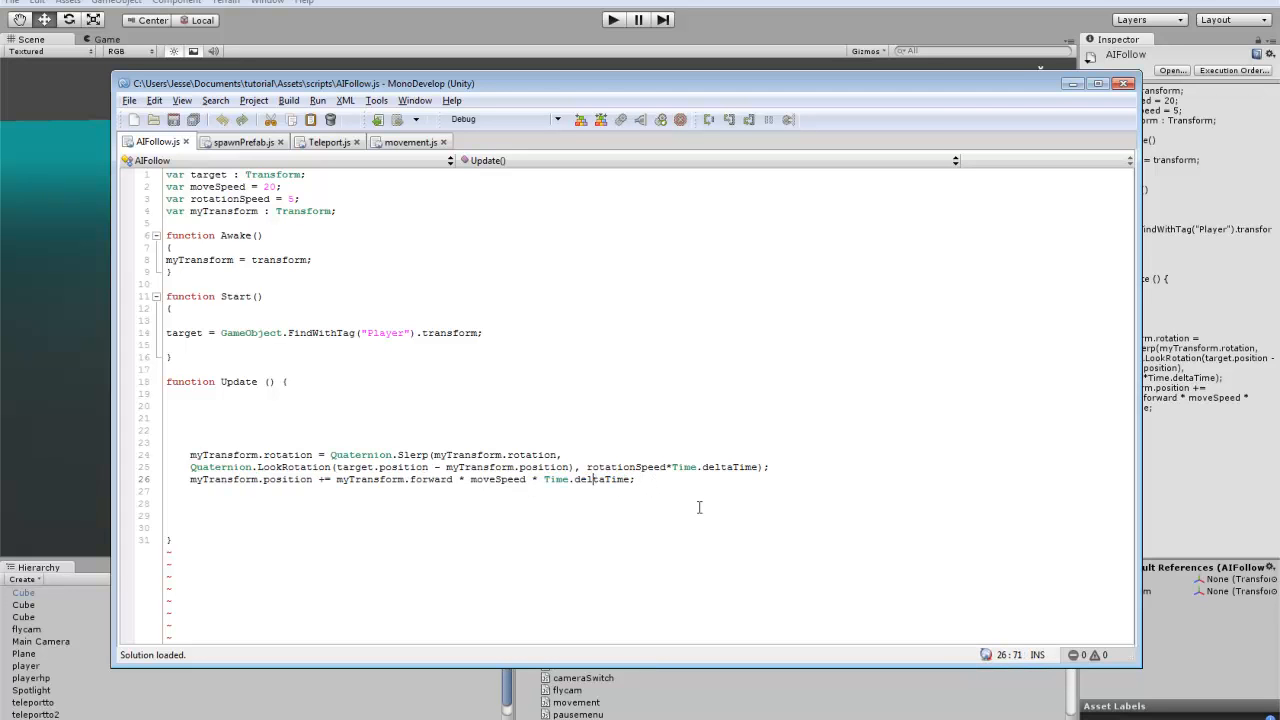
pyautogui.moveTo(684, 510)
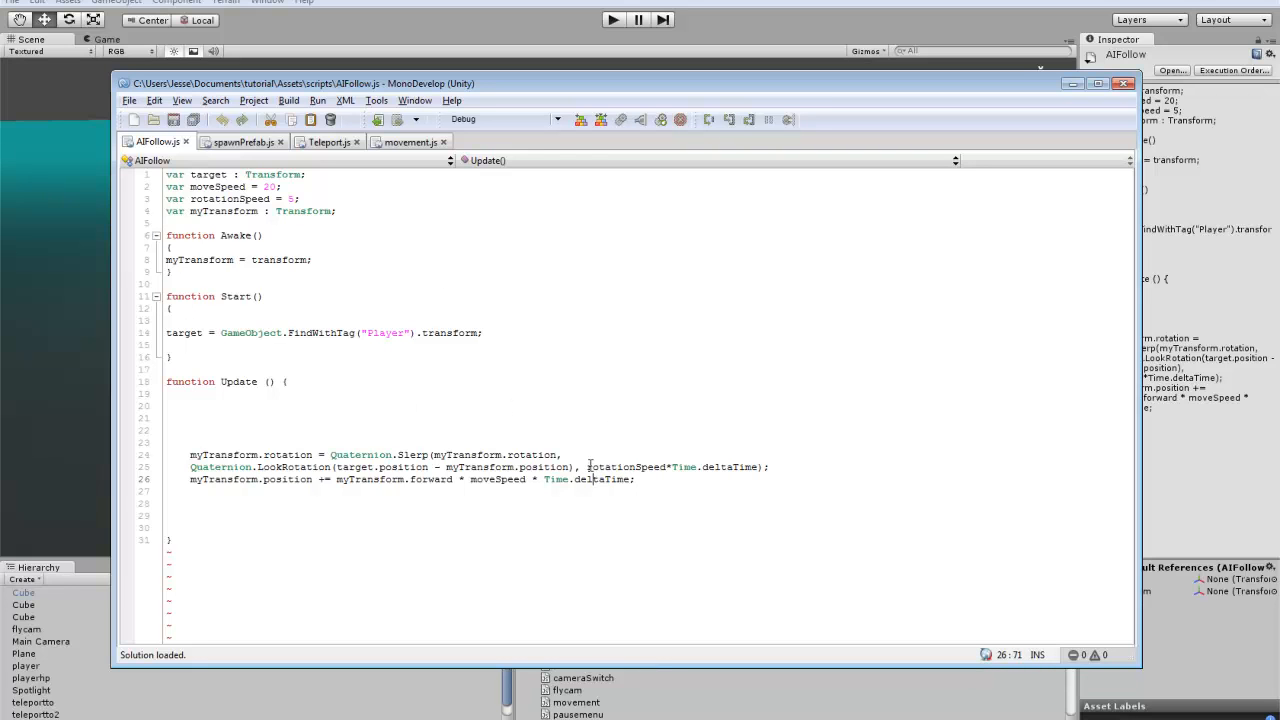
pyautogui.moveTo(1061, 108)
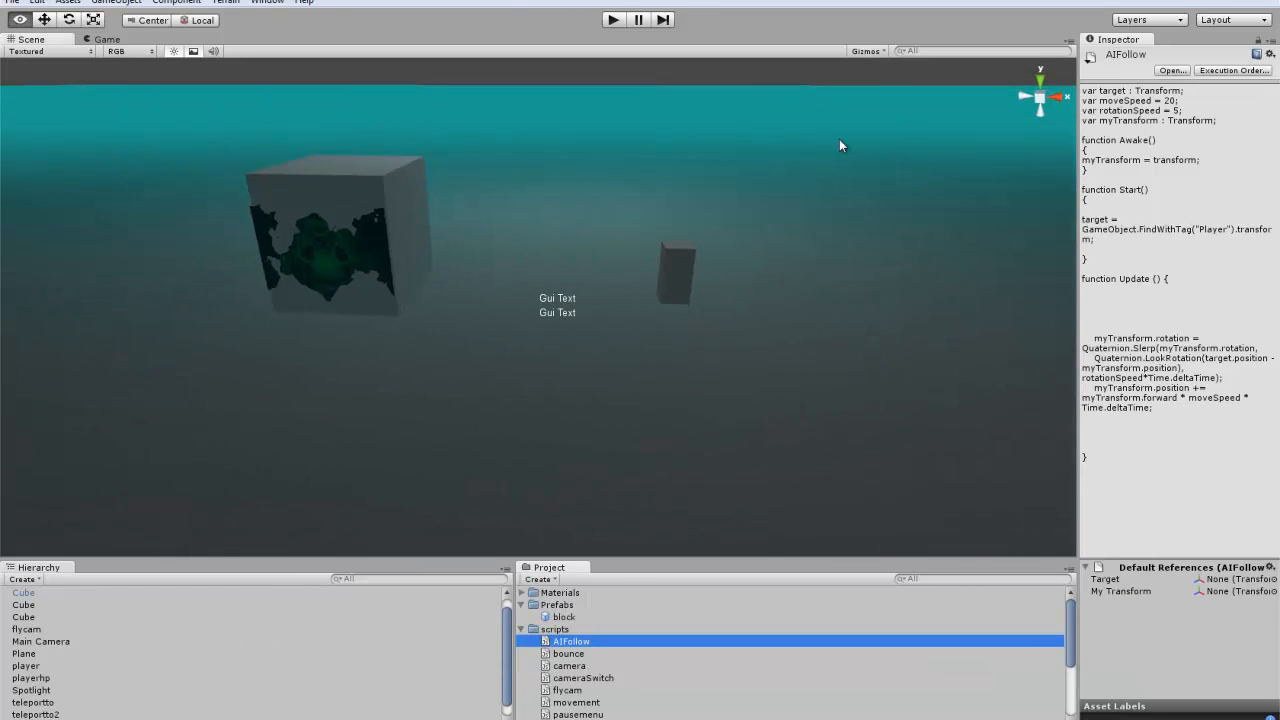
# Create a cube, move it beside the player pillar, and start editing its Scale
pyautogui.click(182, 3)
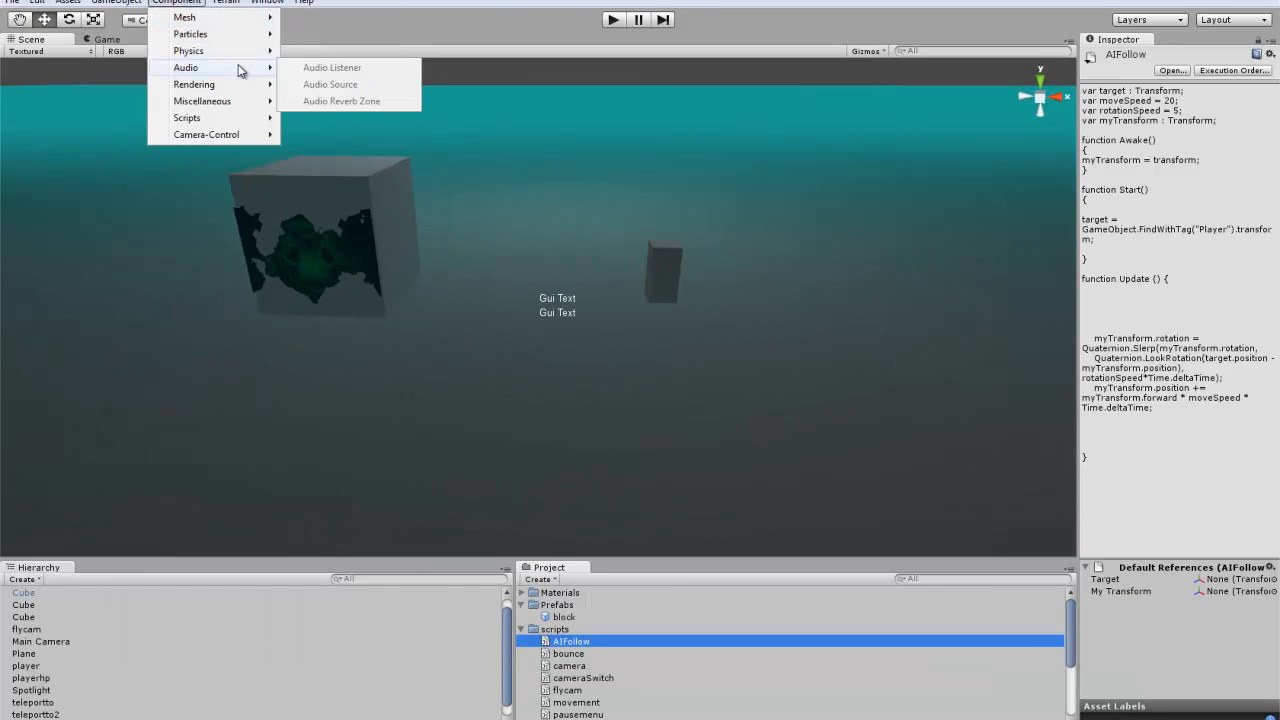
pyautogui.click(120, 3)
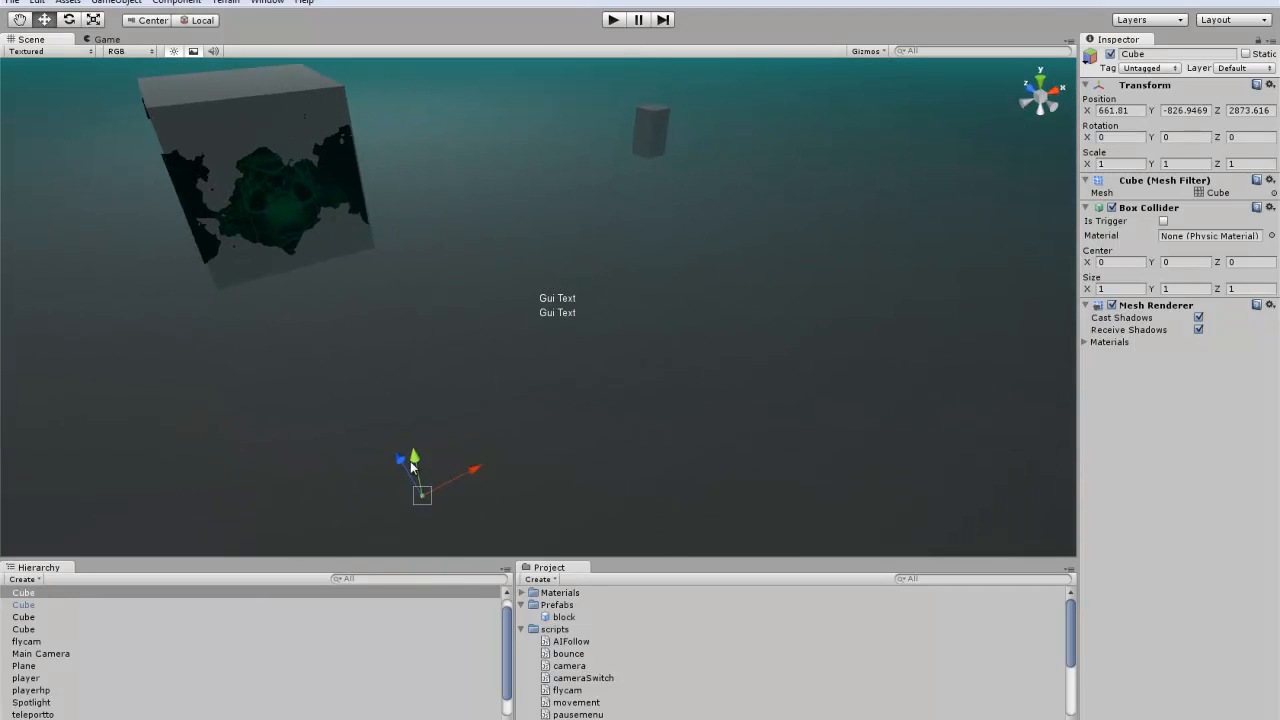
pyautogui.moveTo(415, 458); pyautogui.dragTo(343, 128)
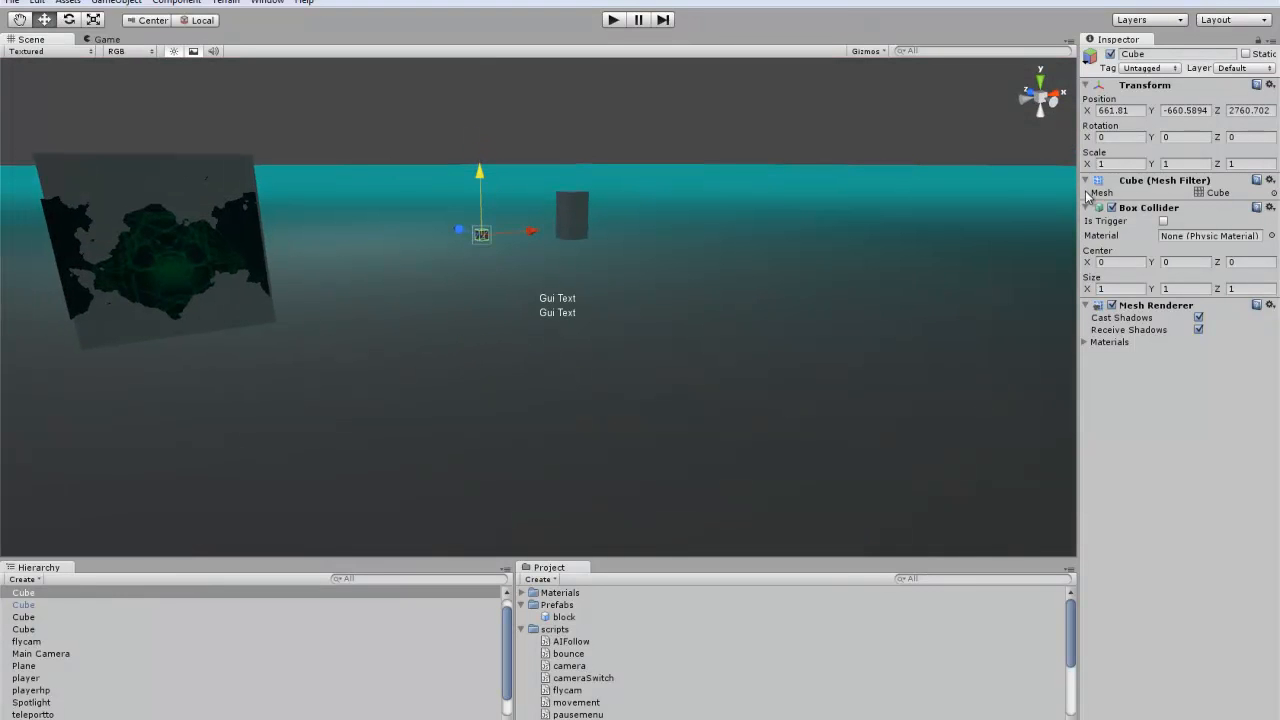
pyautogui.click(1100, 163)
pyautogui.write('5')
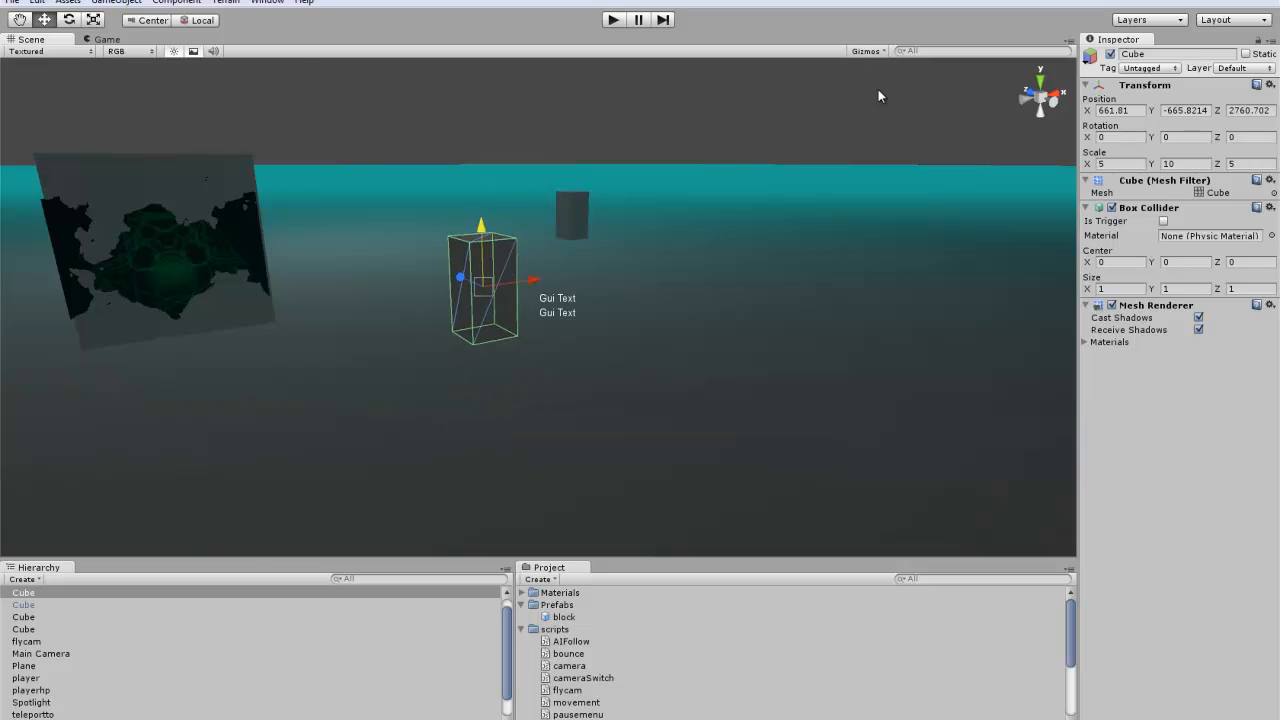
# Browse the menus for the Physics components to add to the cube
pyautogui.click(130, 2)
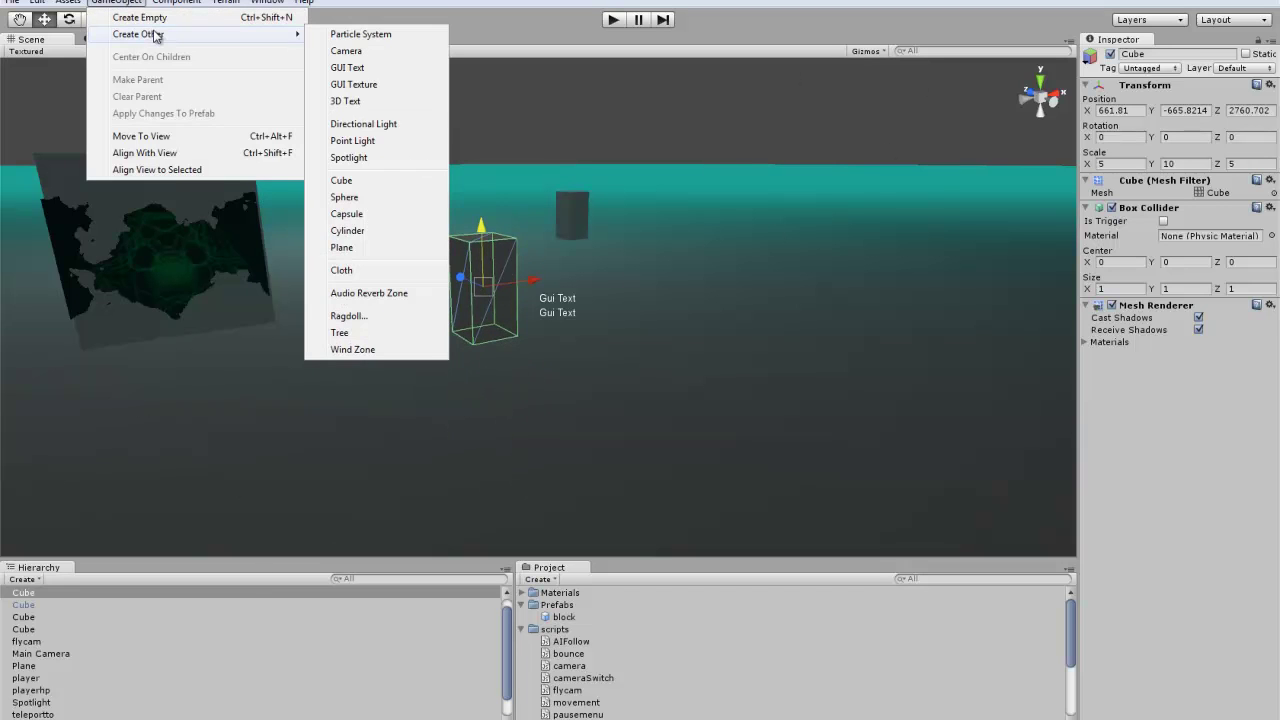
pyautogui.click(176, 2)
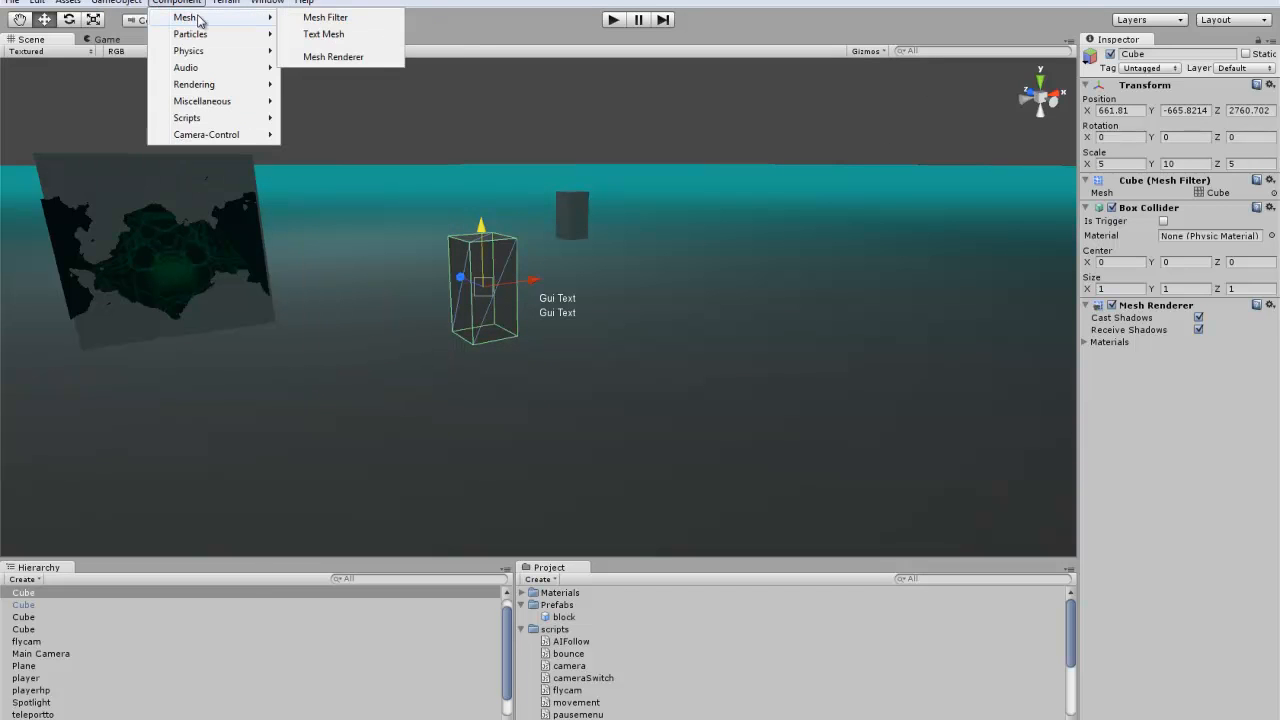
pyautogui.moveTo(189, 33)
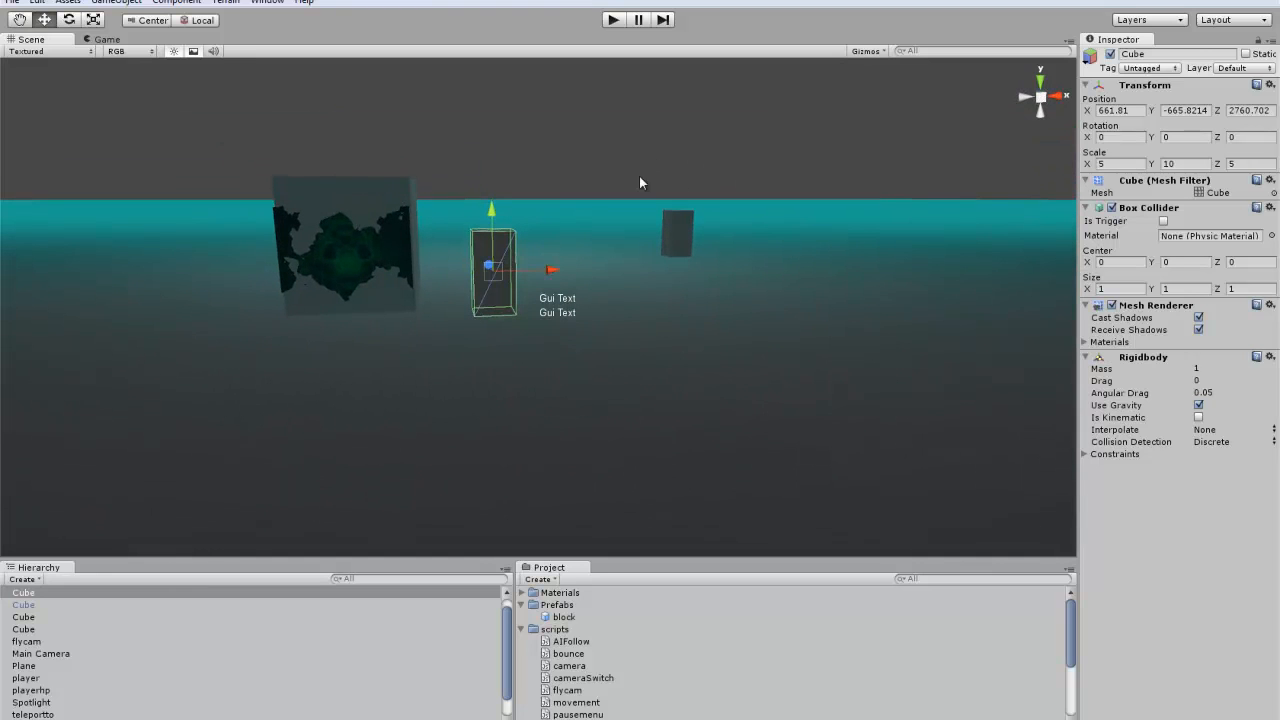
pyautogui.moveTo(566, 271)
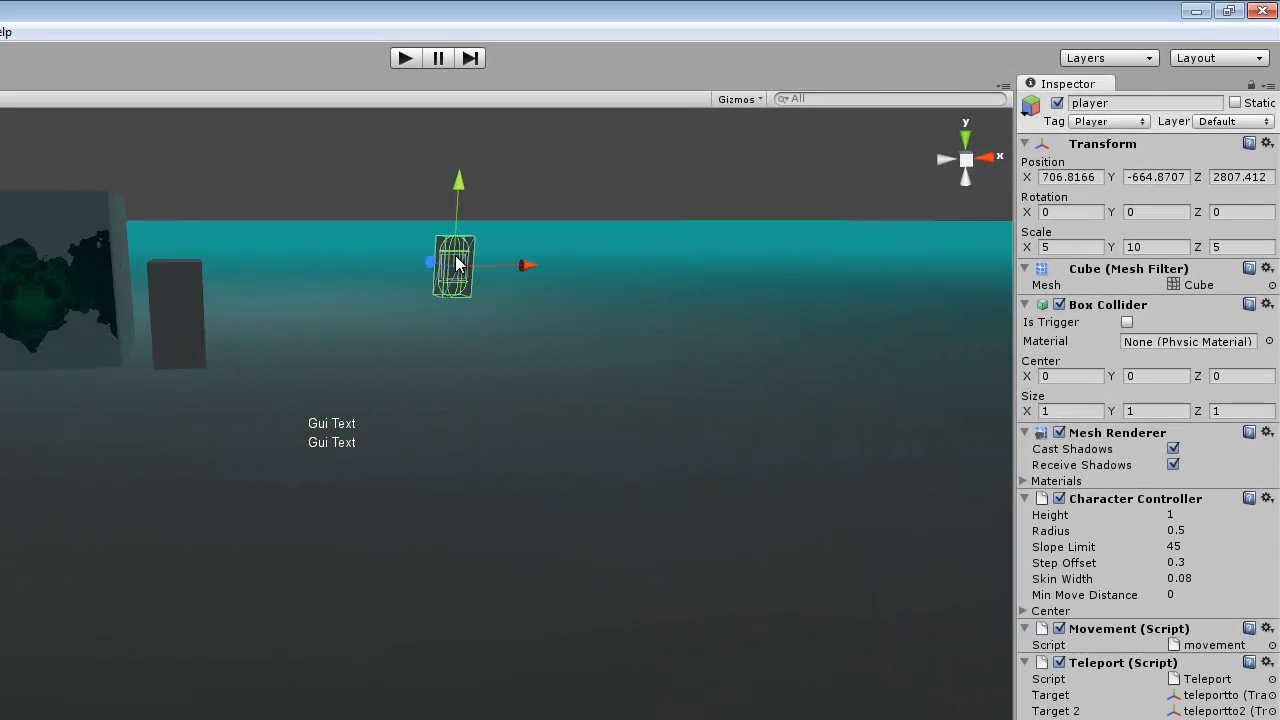
pyautogui.click(1109, 121)
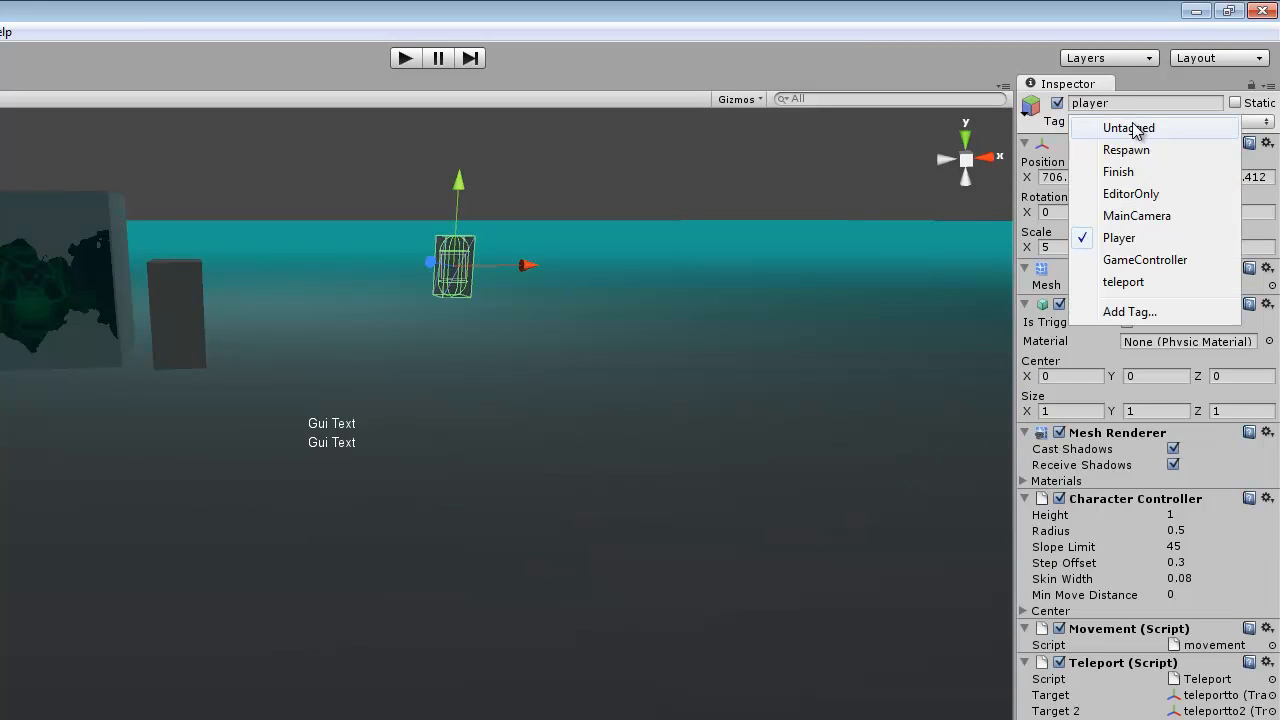
pyautogui.moveTo(1131, 193)
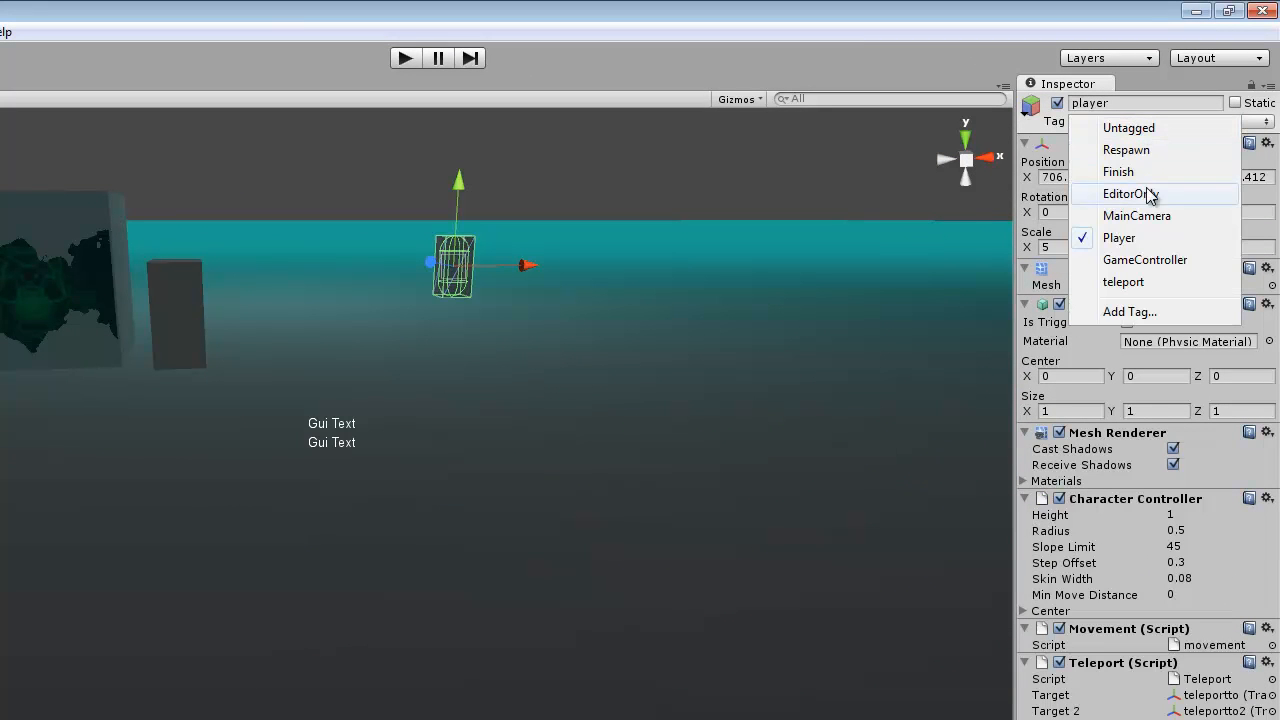
pyautogui.moveTo(894, 207)
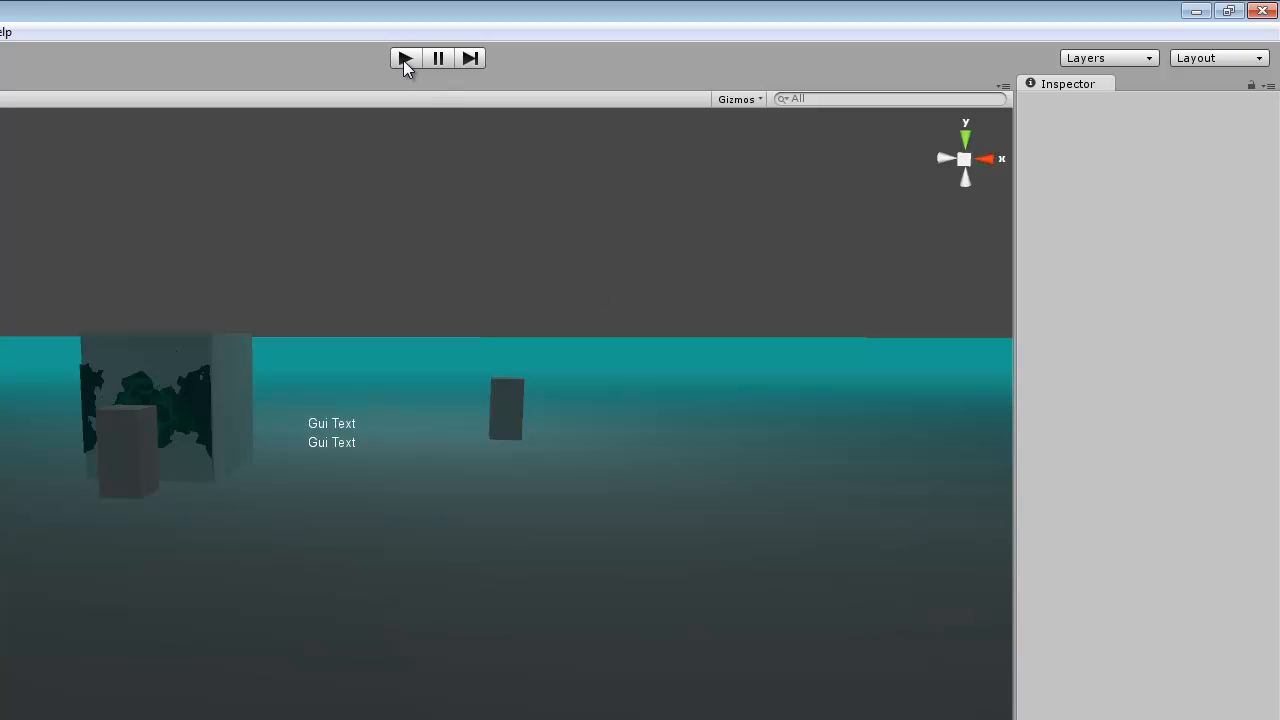
pyautogui.click(407, 57)
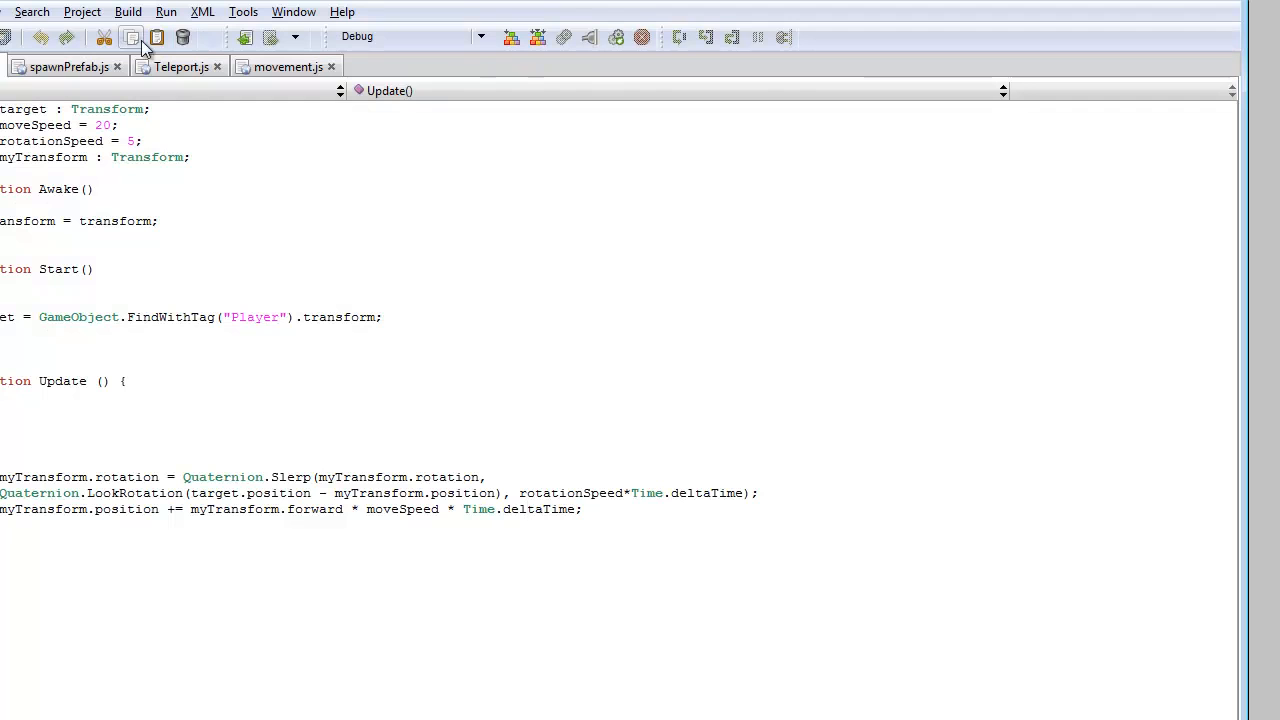
# Switch to the movement.js script in MonoDevelop
pyautogui.click(286, 66)
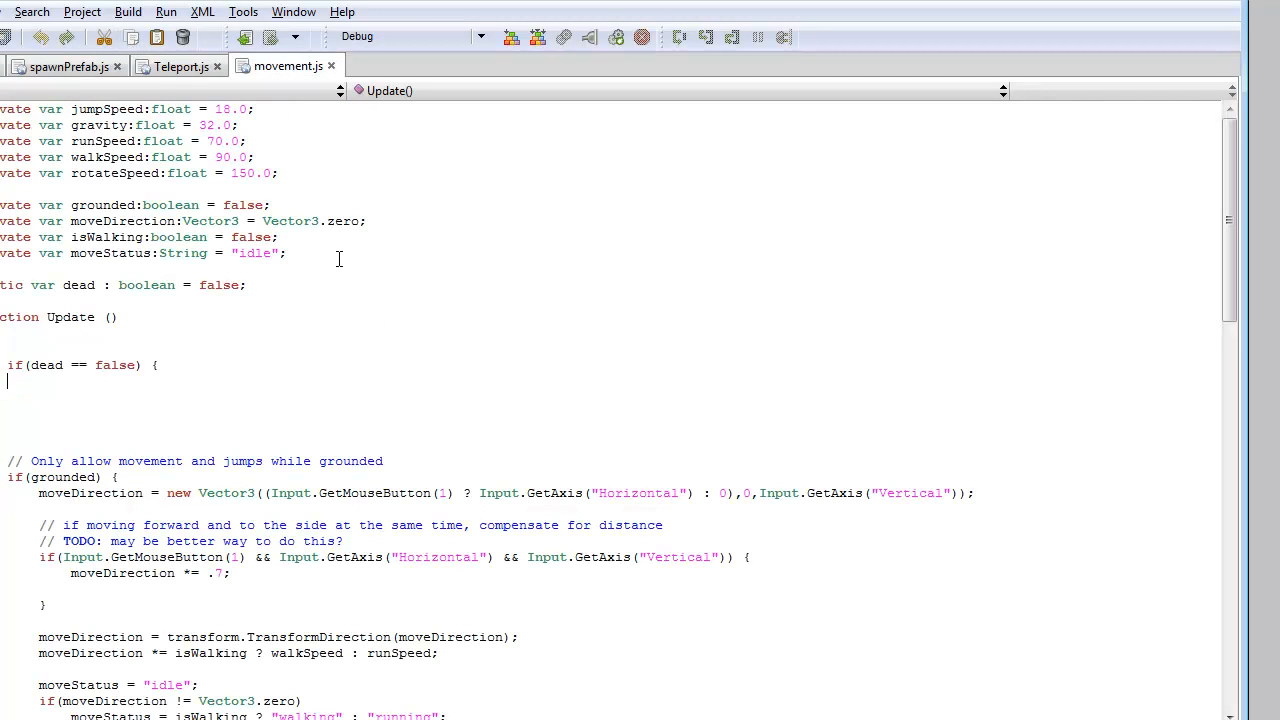
pyautogui.moveTo(85, 145)
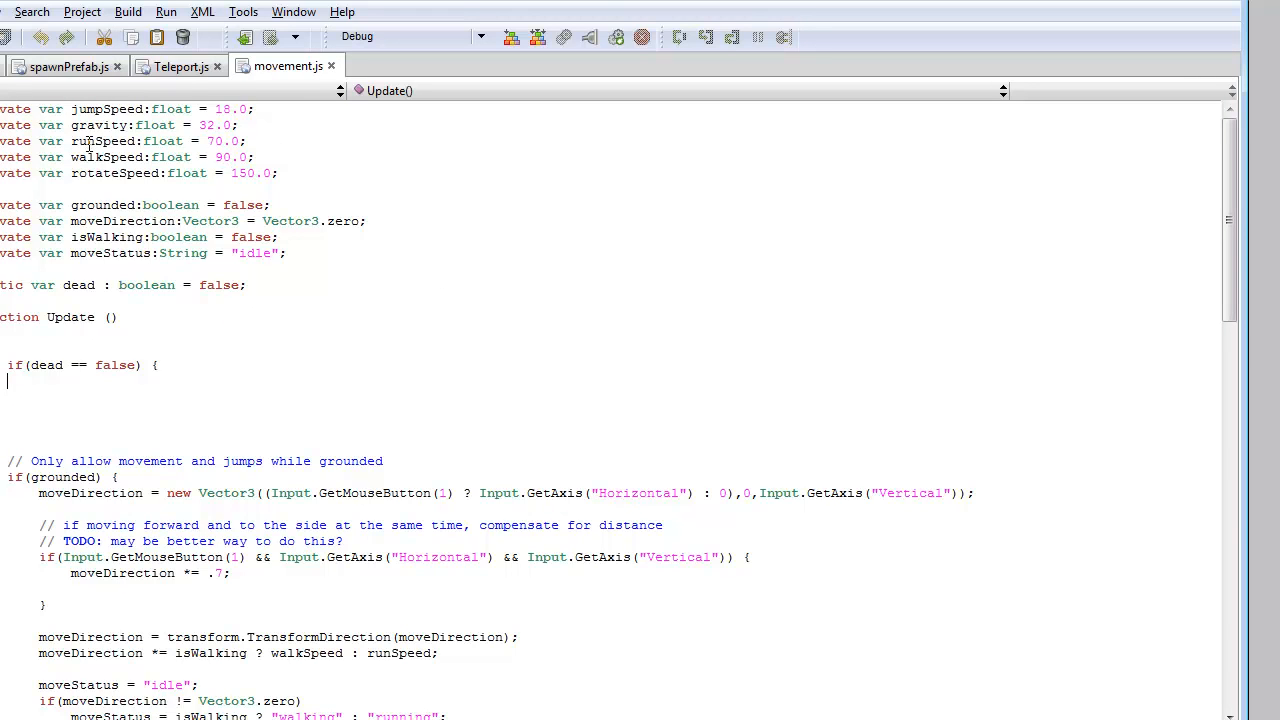